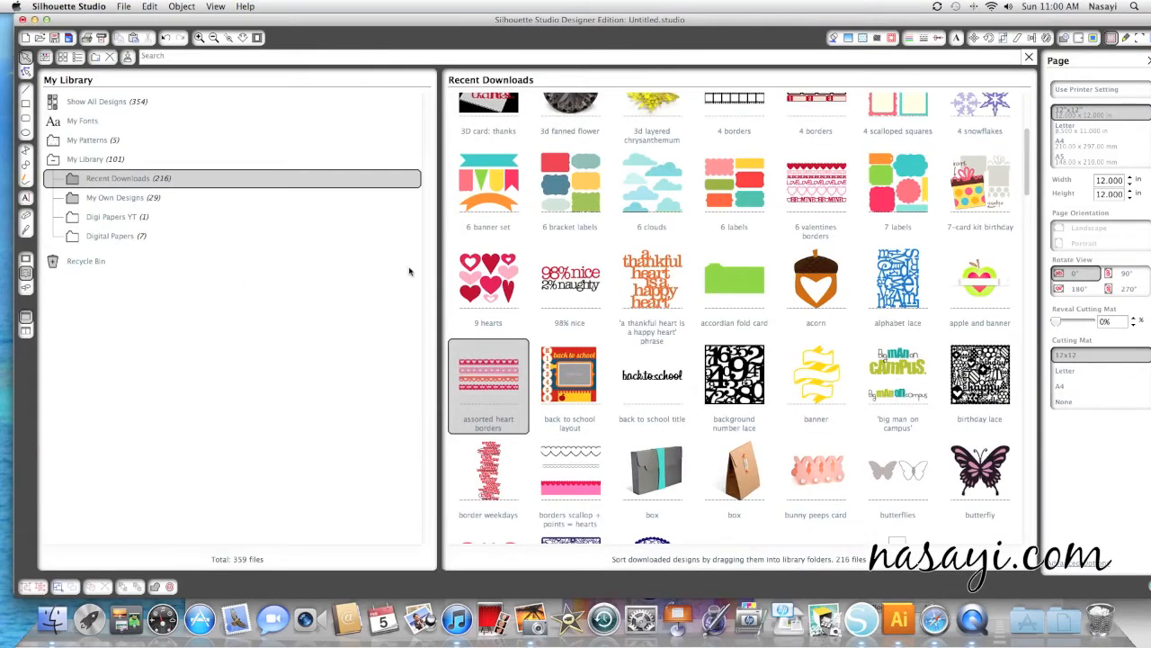
Add the 'assorted heart borders' design from Recent Downloads onto the page
{"action": "double_click", "coordinate": [488, 376]}
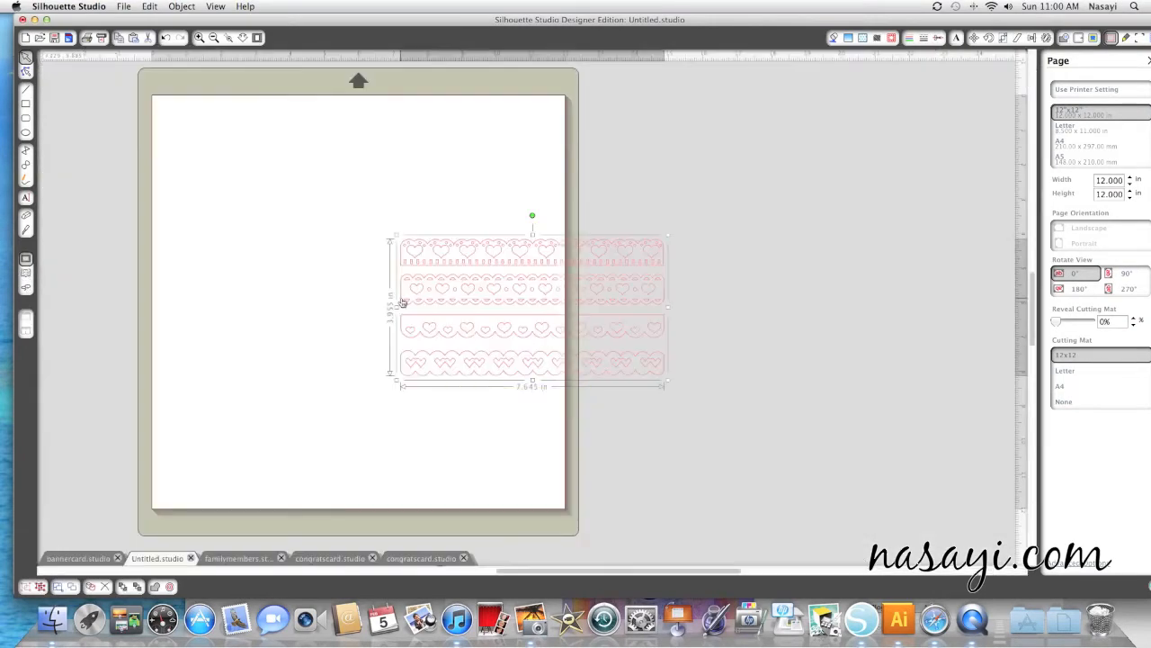
{"action": "right_click", "coordinate": [428, 303]}
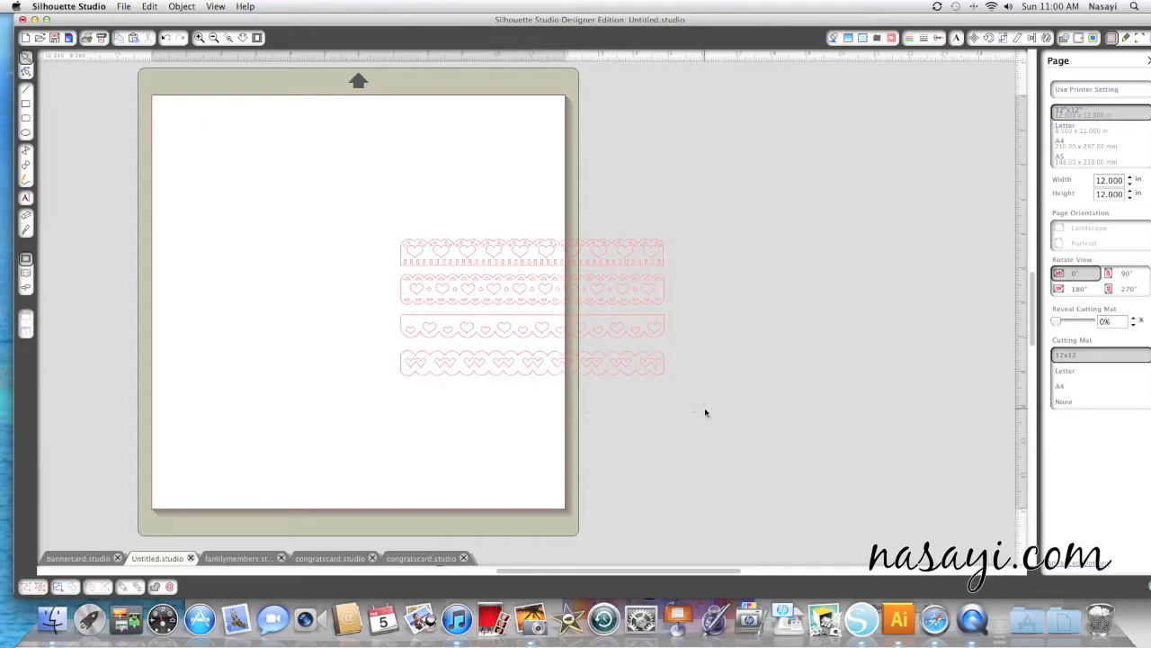
Delete the extra border strips and move the remaining heart border to the page's left edge
{"action": "left_click", "coordinate": [439, 328]}
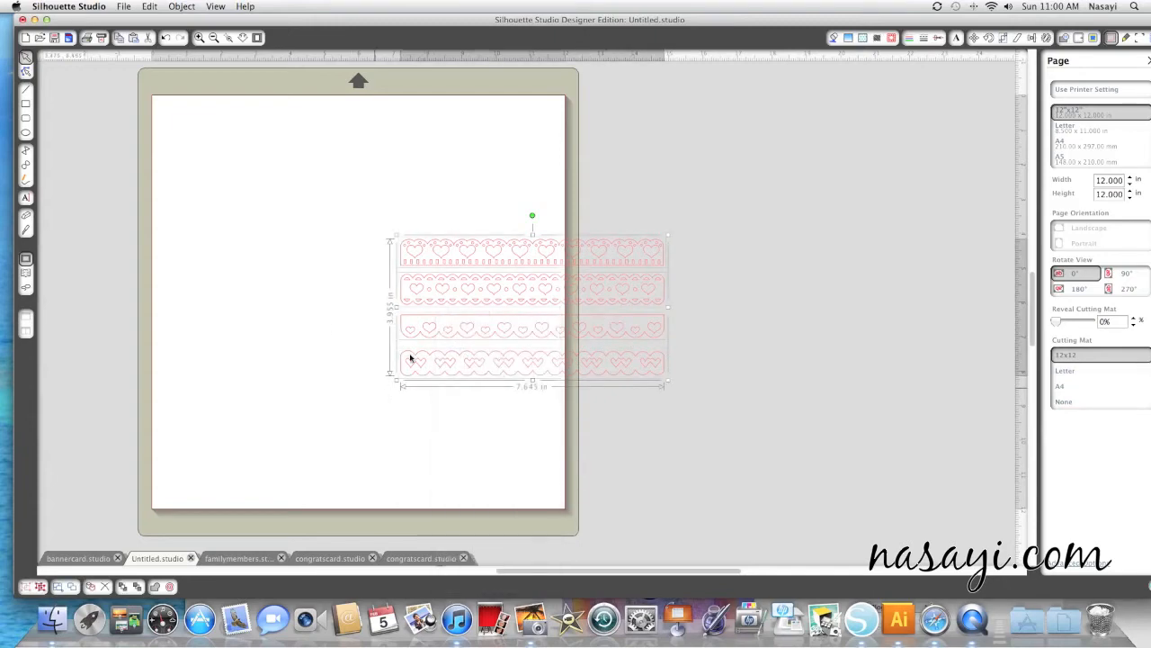
{"action": "left_click", "coordinate": [425, 299]}
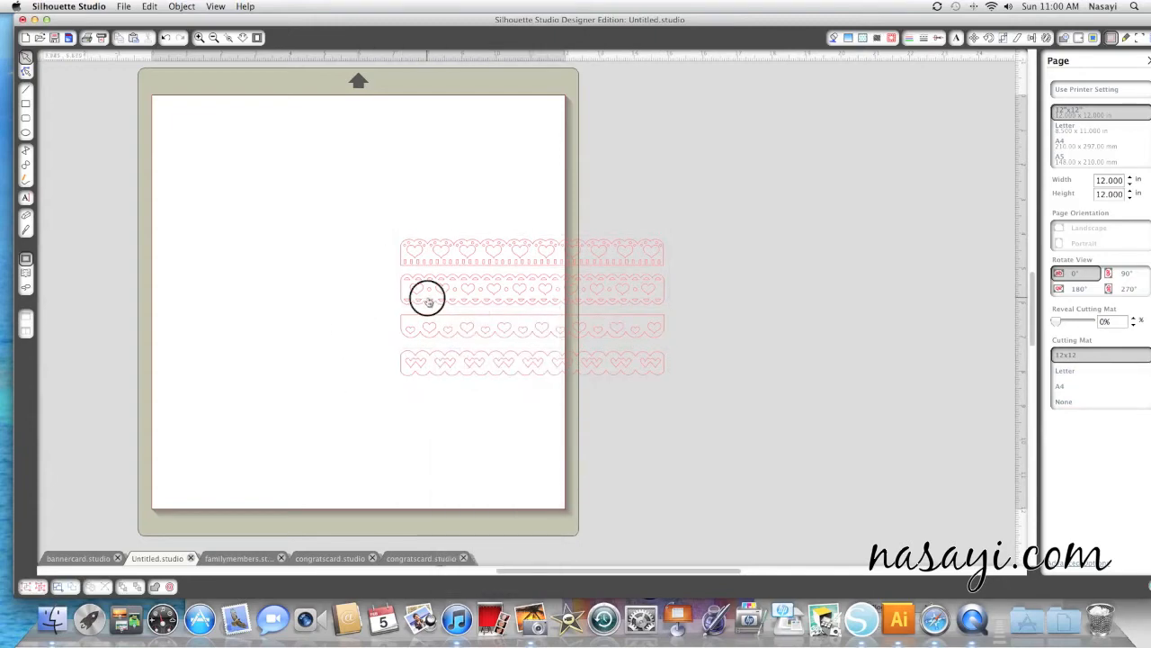
{"action": "left_click", "coordinate": [533, 363]}
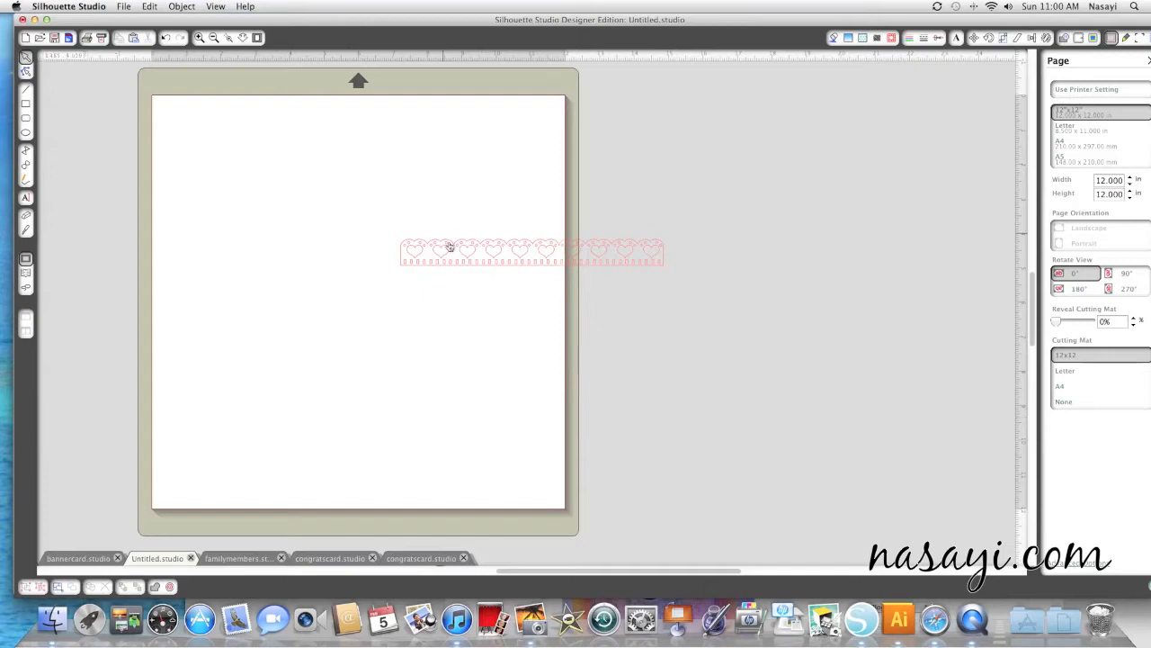
{"action": "left_click_drag", "start_coordinate": [450, 252], "coordinate": [232, 213]}
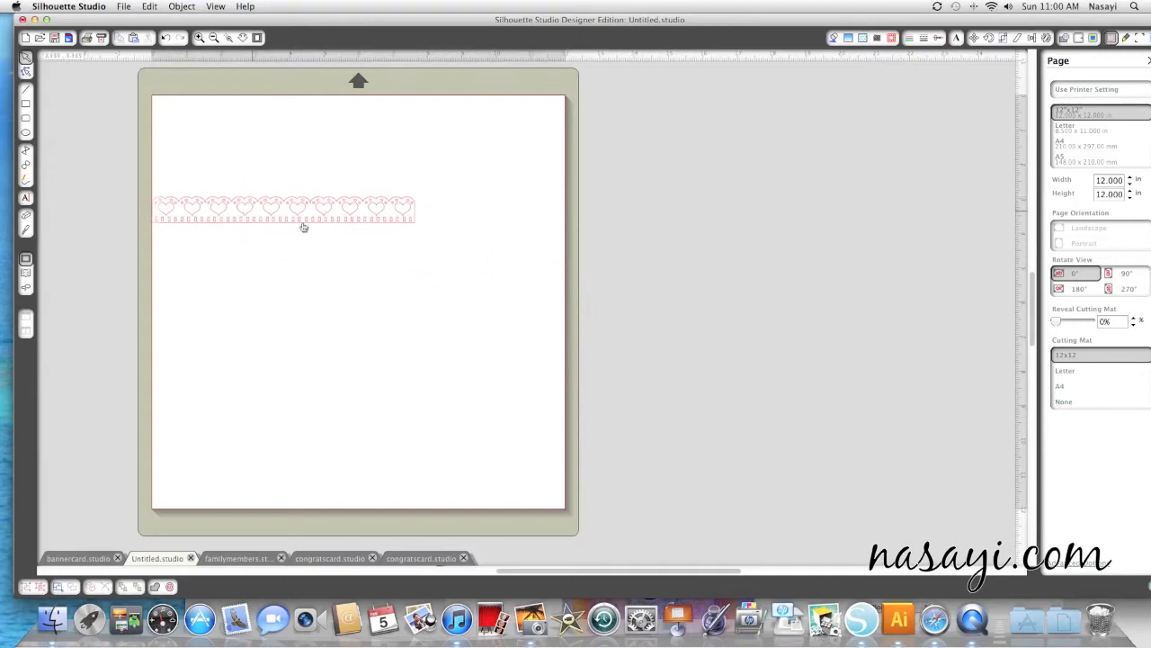
{"action": "left_click", "coordinate": [302, 213]}
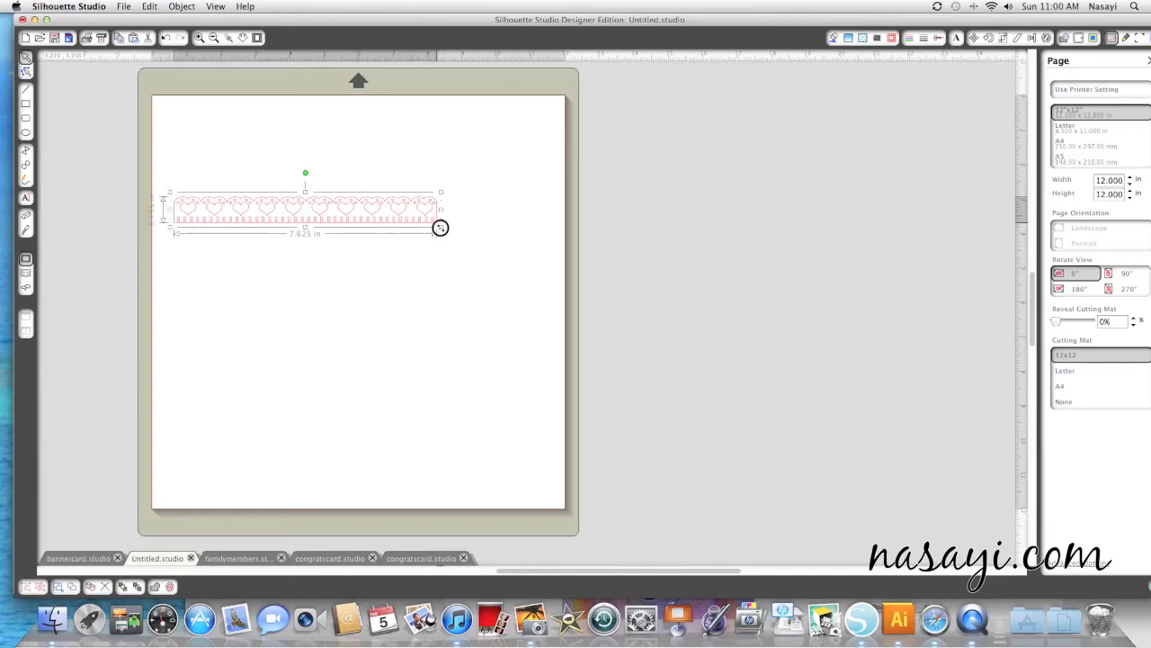
{"action": "left_click_drag", "start_coordinate": [439, 227], "coordinate": [356, 227]}
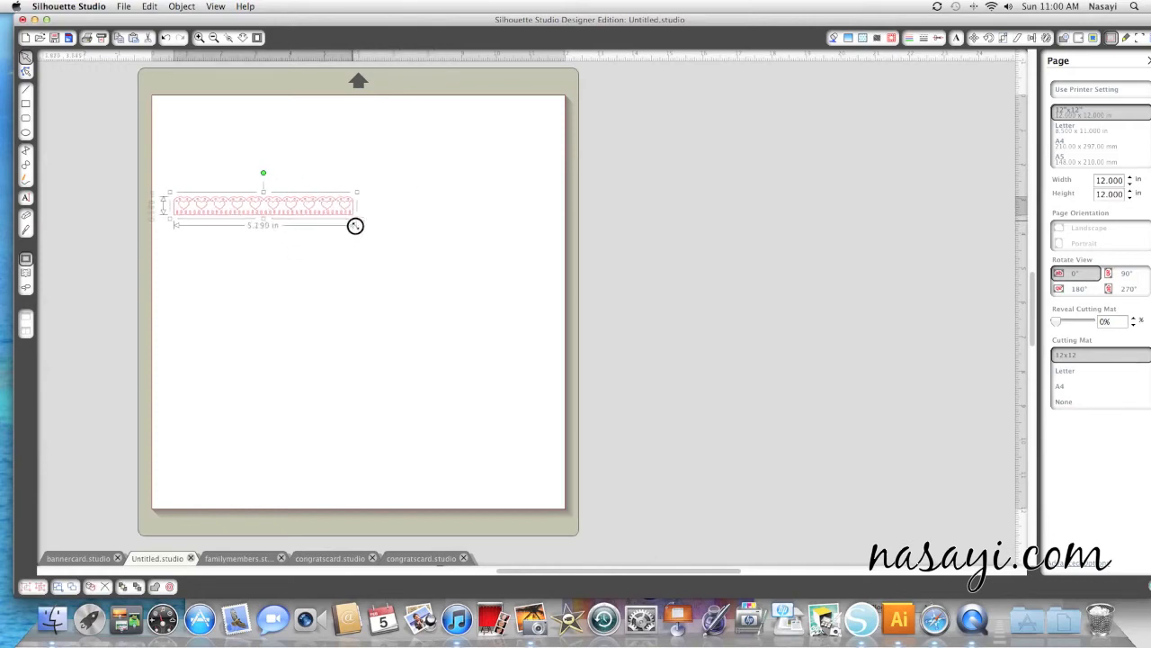
{"action": "left_click_drag", "start_coordinate": [356, 227], "coordinate": [421, 238]}
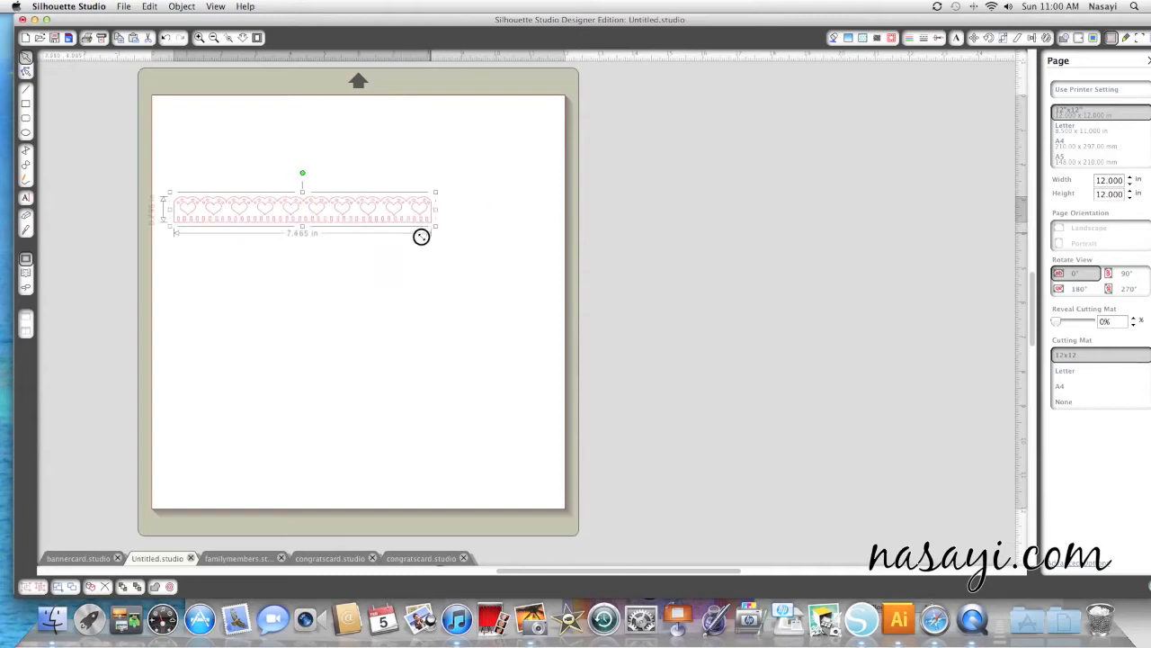
{"action": "left_click_drag", "start_coordinate": [421, 237], "coordinate": [462, 241]}
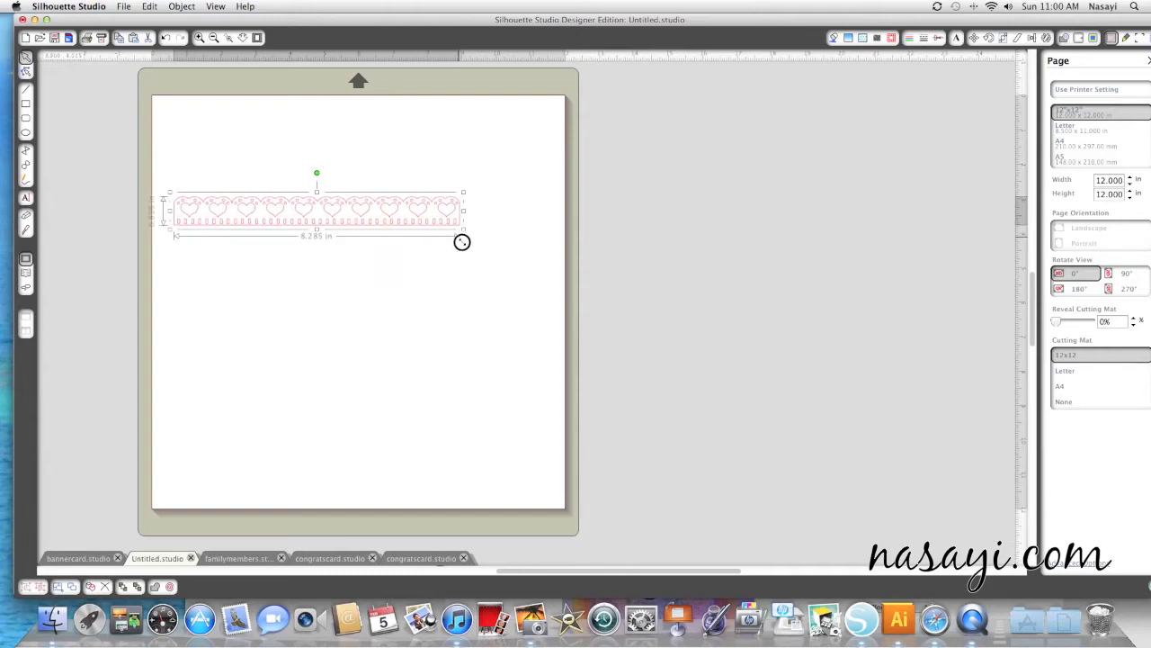
{"action": "left_click_drag", "start_coordinate": [462, 241], "coordinate": [438, 234]}
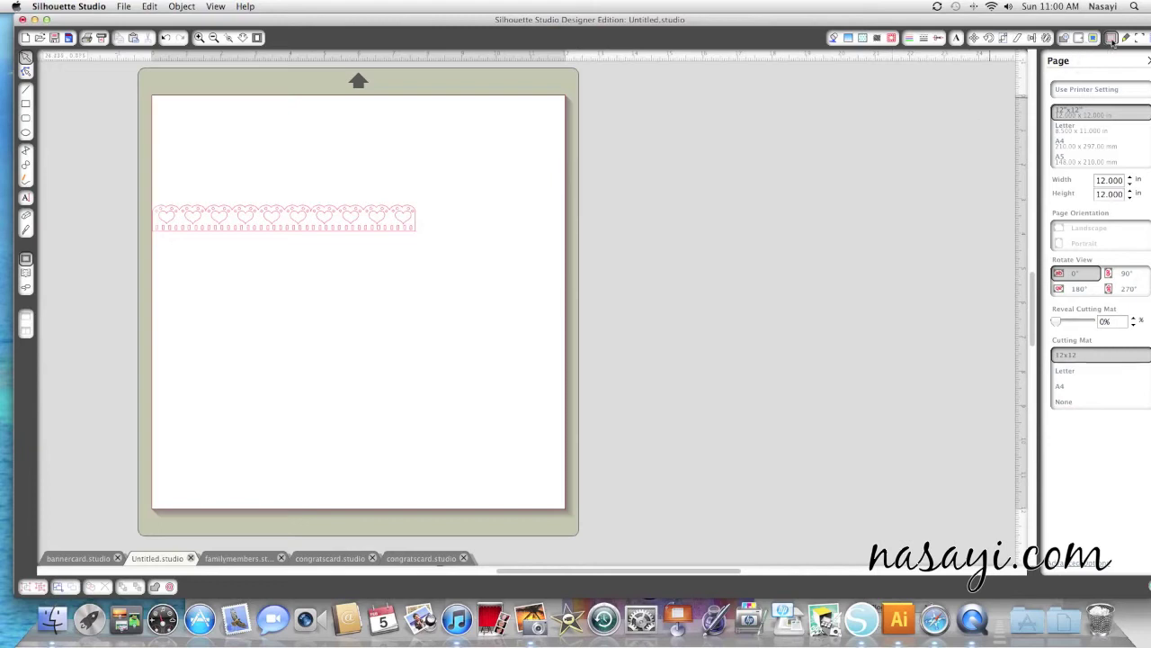
{"action": "mouse_move", "coordinate": [1065, 324]}
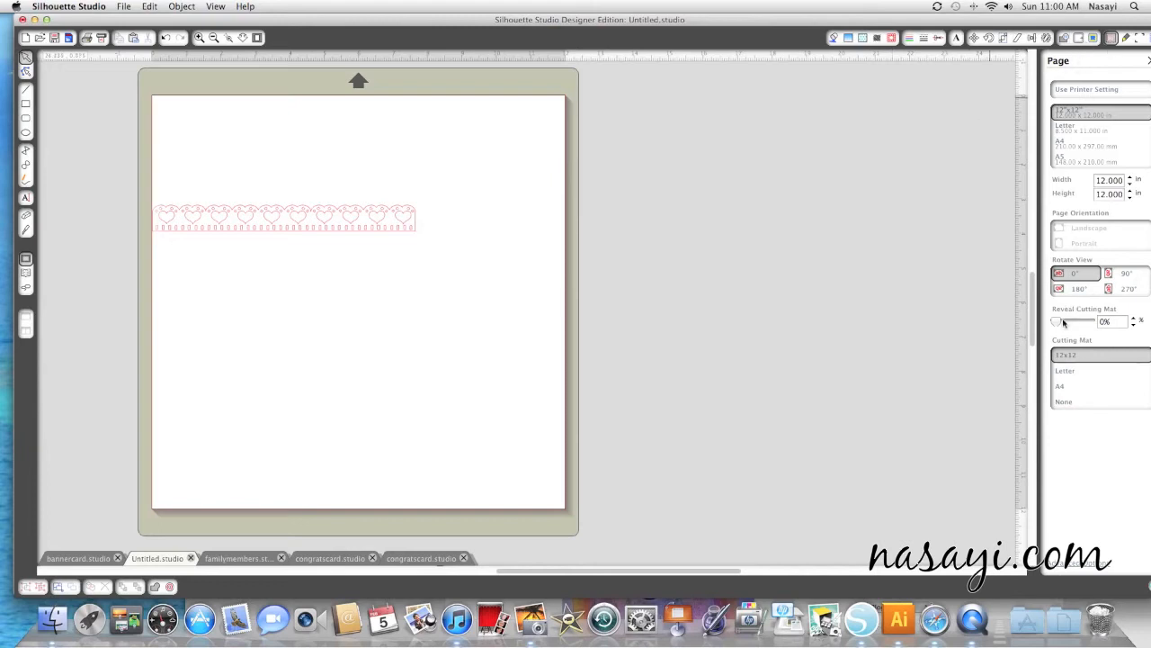
Reveal the cutting-mat grid behind the page using the Page panel slider
{"action": "left_click_drag", "start_coordinate": [1058, 322], "coordinate": [1069, 322]}
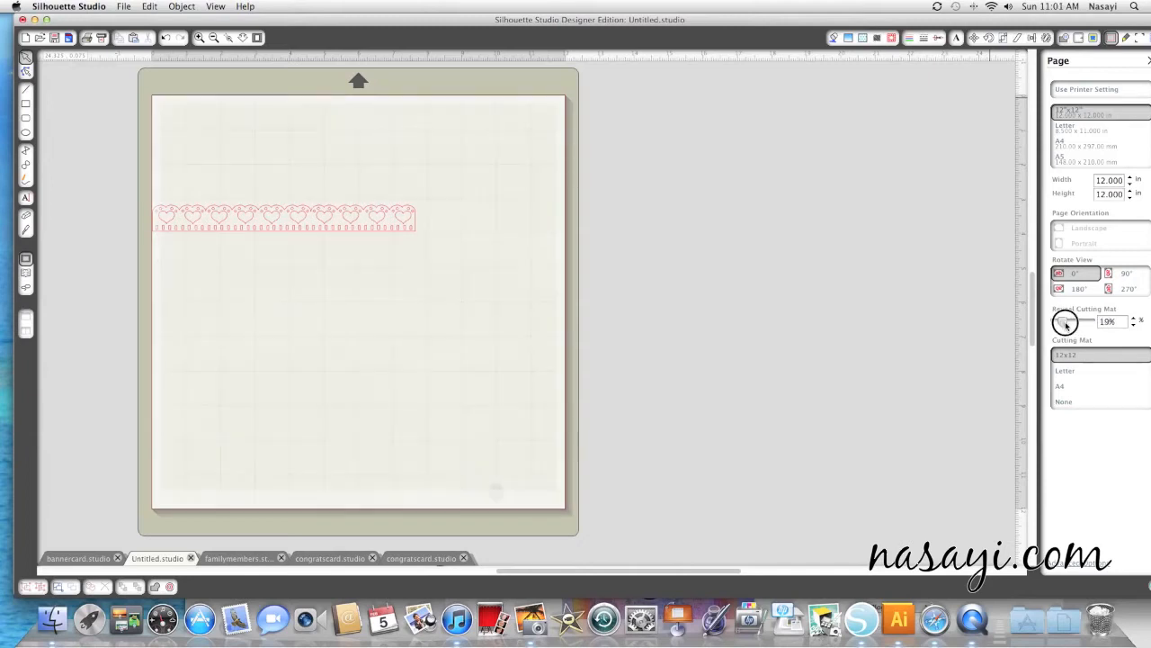
{"action": "left_click_drag", "start_coordinate": [1065, 321], "coordinate": [1073, 320]}
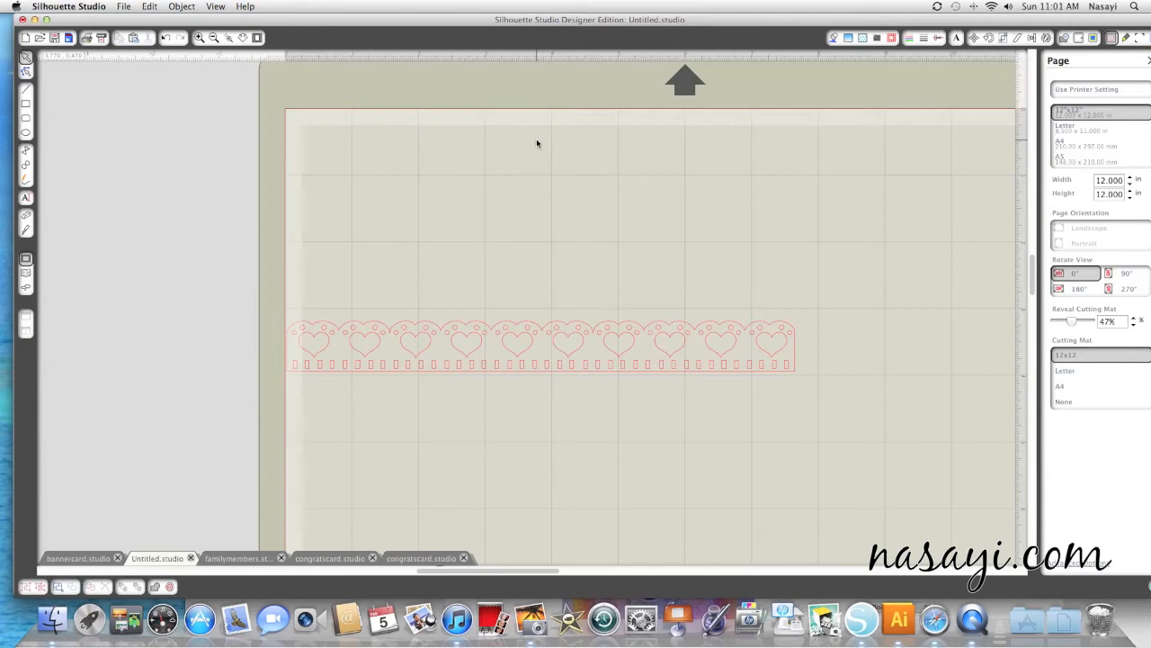
{"action": "mouse_move", "coordinate": [478, 346]}
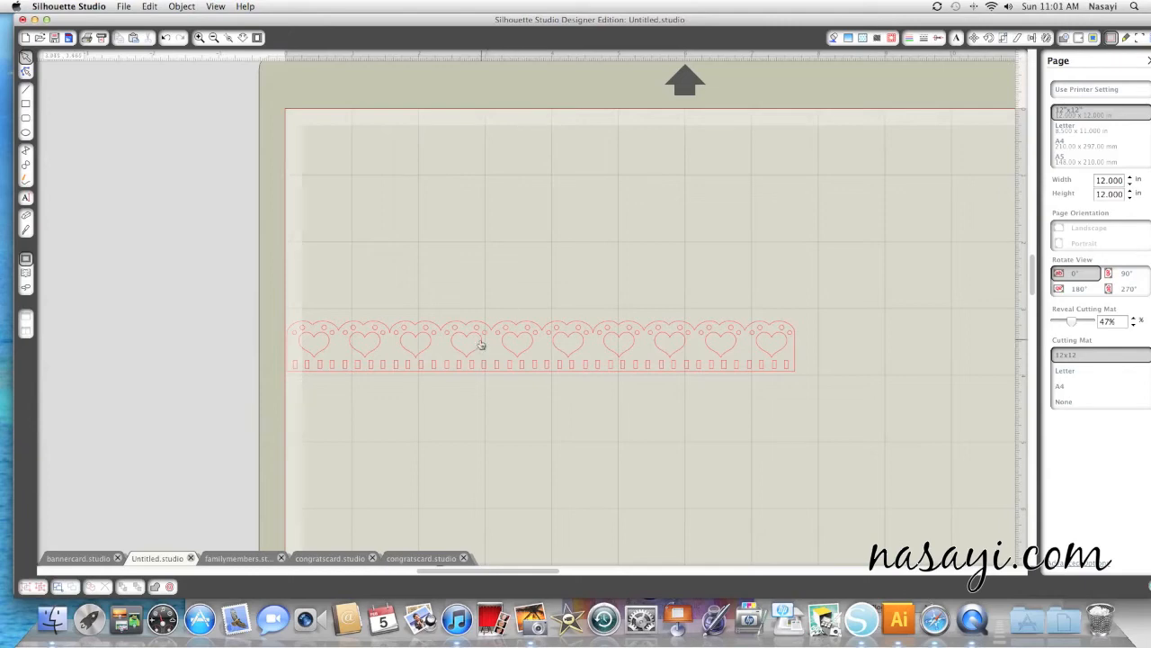
Draw a rectangle over the border's right section and stretch it past the border's end
{"action": "left_click", "coordinate": [482, 343]}
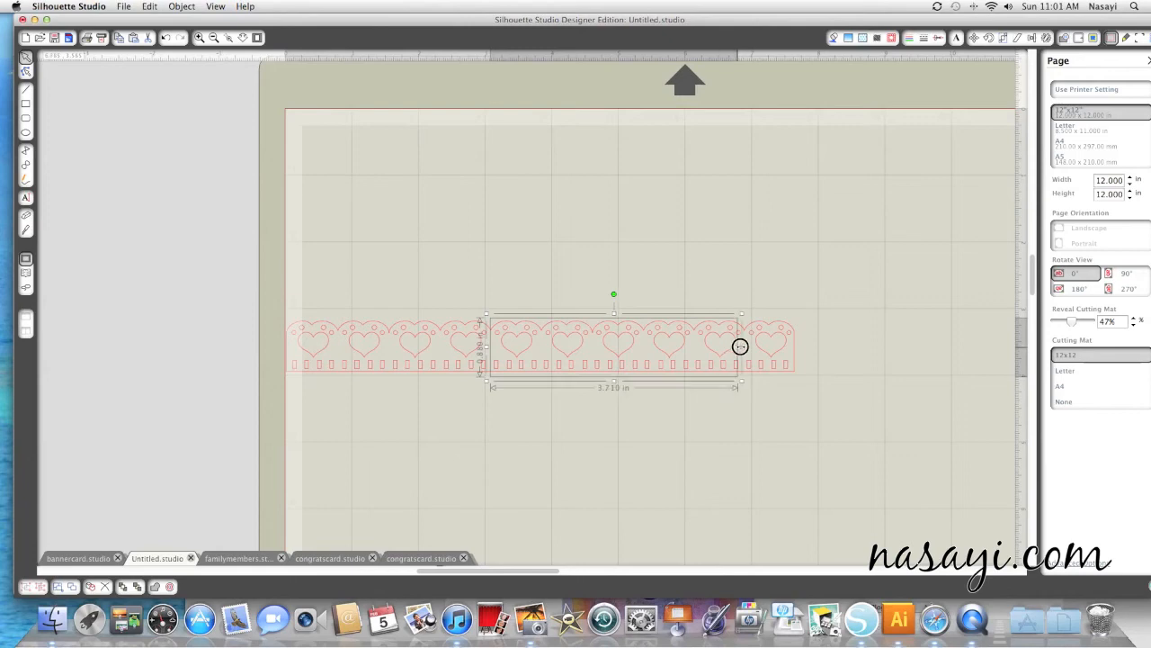
{"action": "left_click_drag", "start_coordinate": [741, 345], "coordinate": [813, 345]}
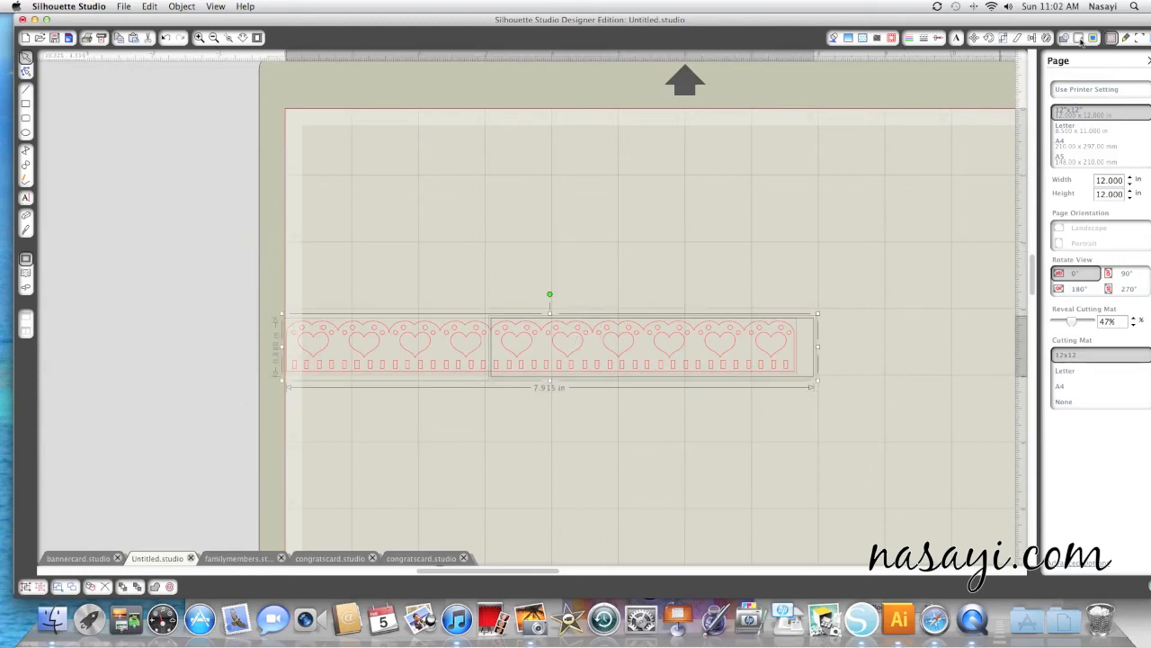
Show the Modify panel's path-combining options with Subtract All highlighted
{"action": "left_click", "coordinate": [1067, 39]}
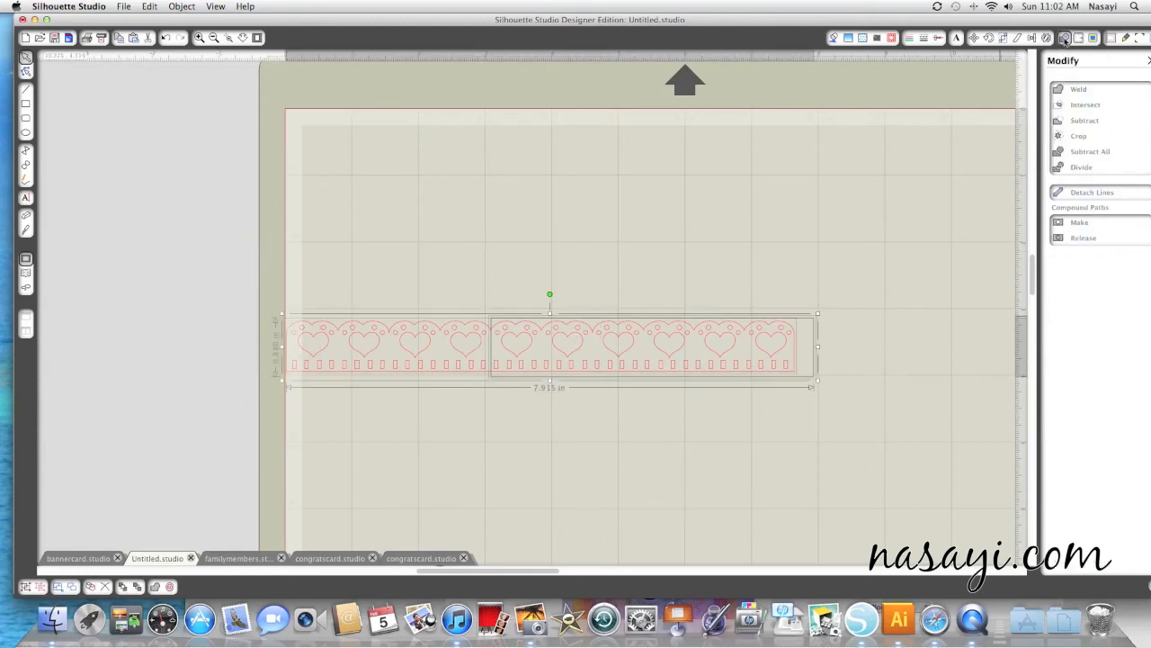
{"action": "mouse_move", "coordinate": [1092, 151]}
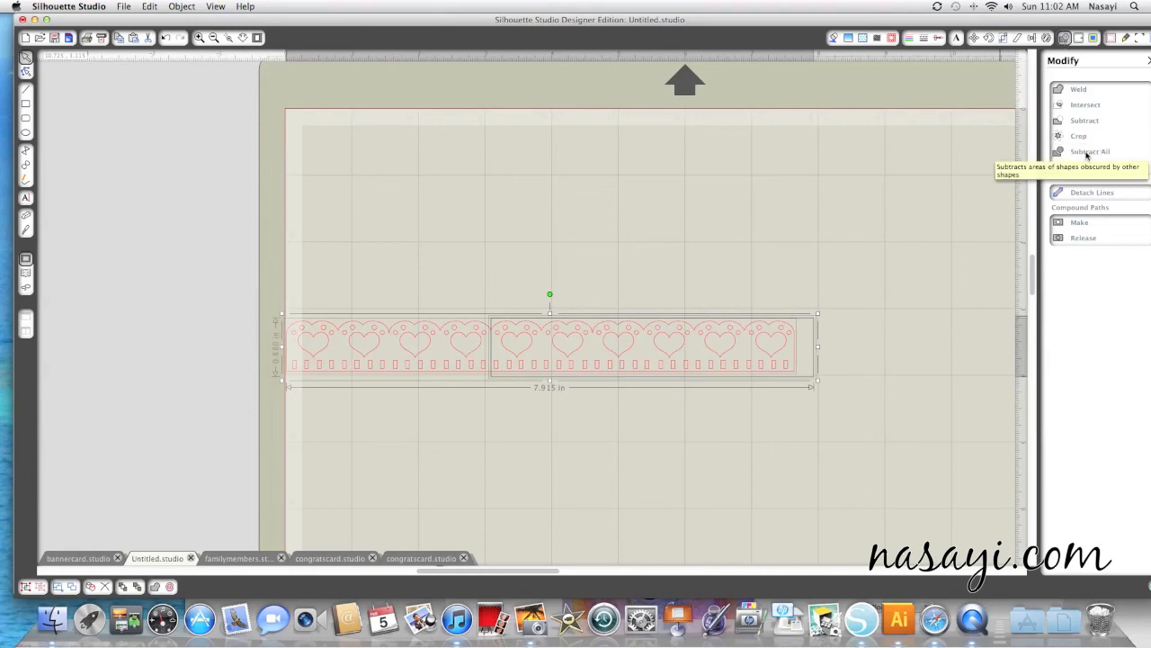